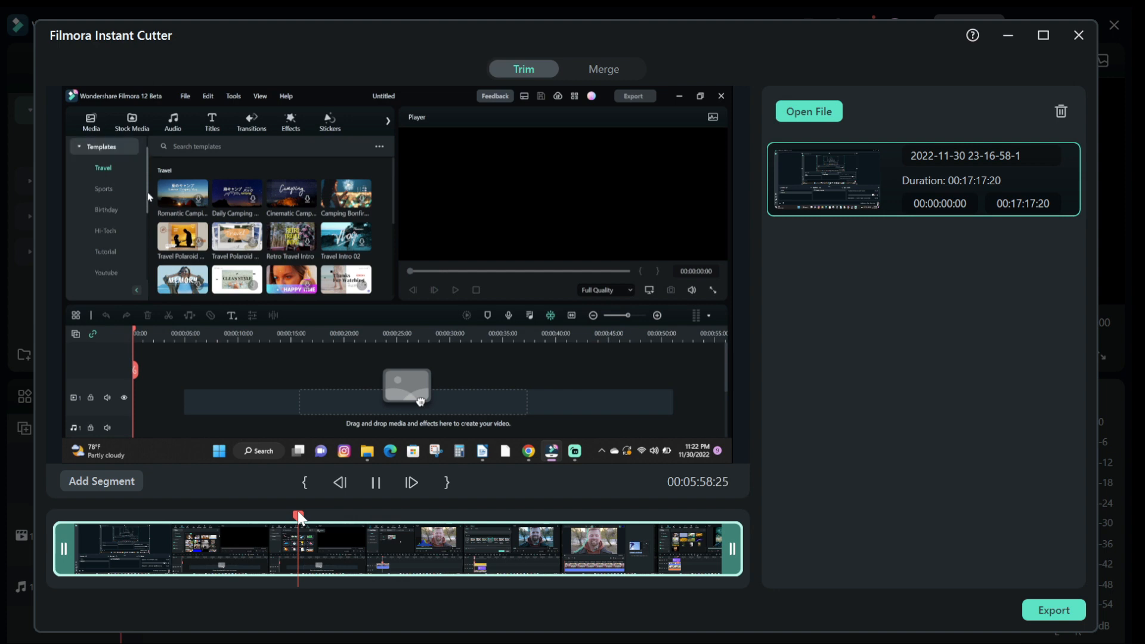
- Scroll through the Filmora website before switching to the Filmora 12 launcher
left_click(251, 121)
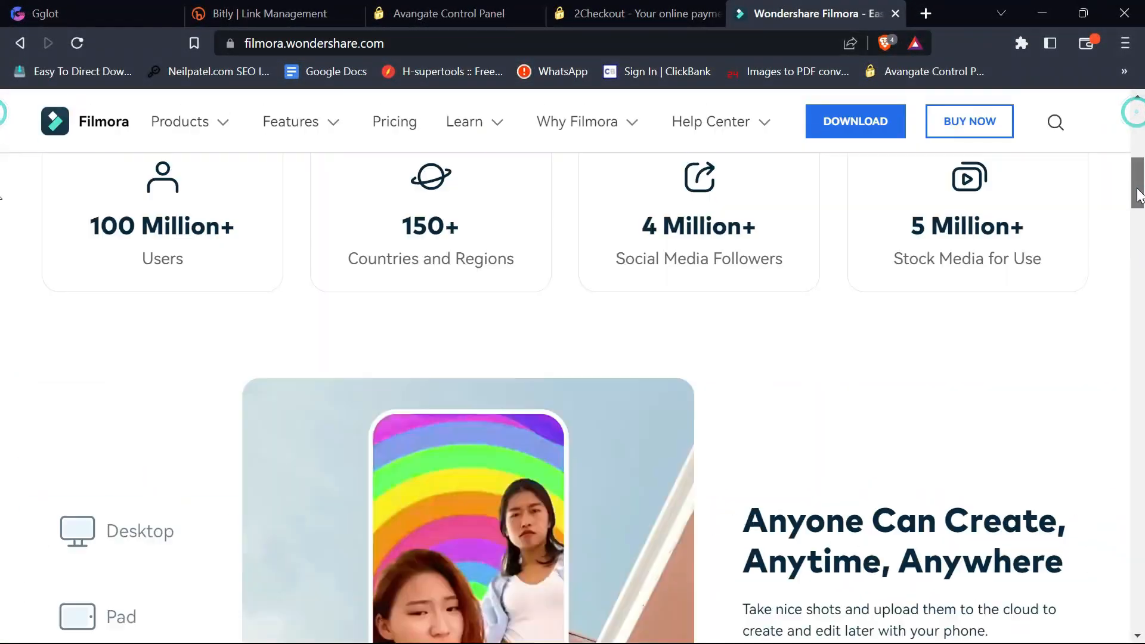
scroll("down", 3)
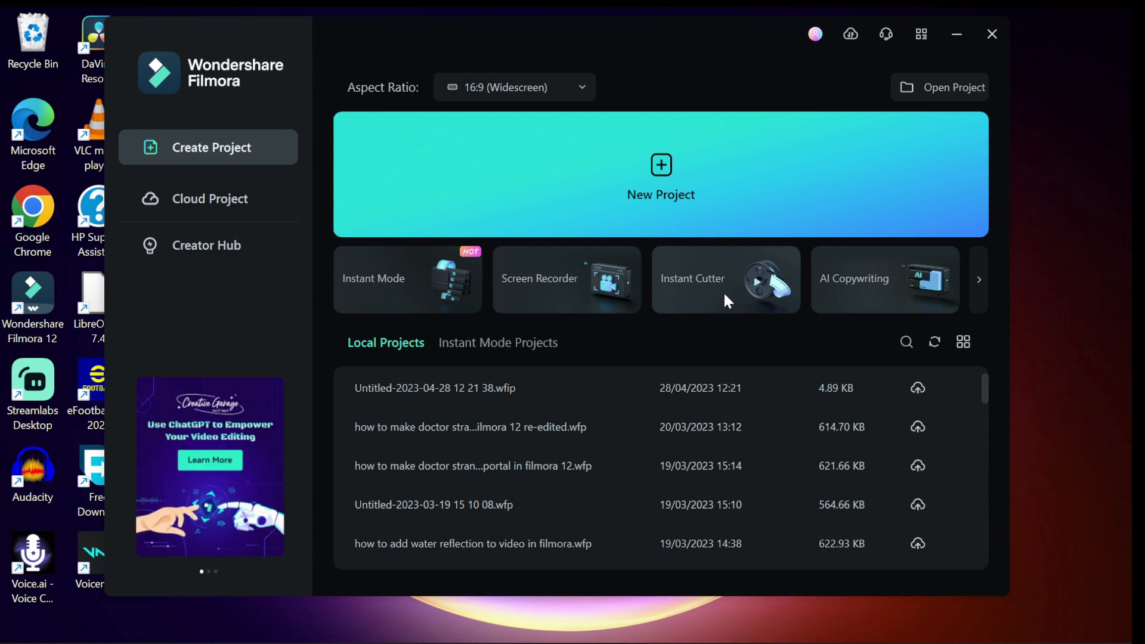
- Launch Instant Cutter from the Filmora 12 start screen
left_click(723, 279)
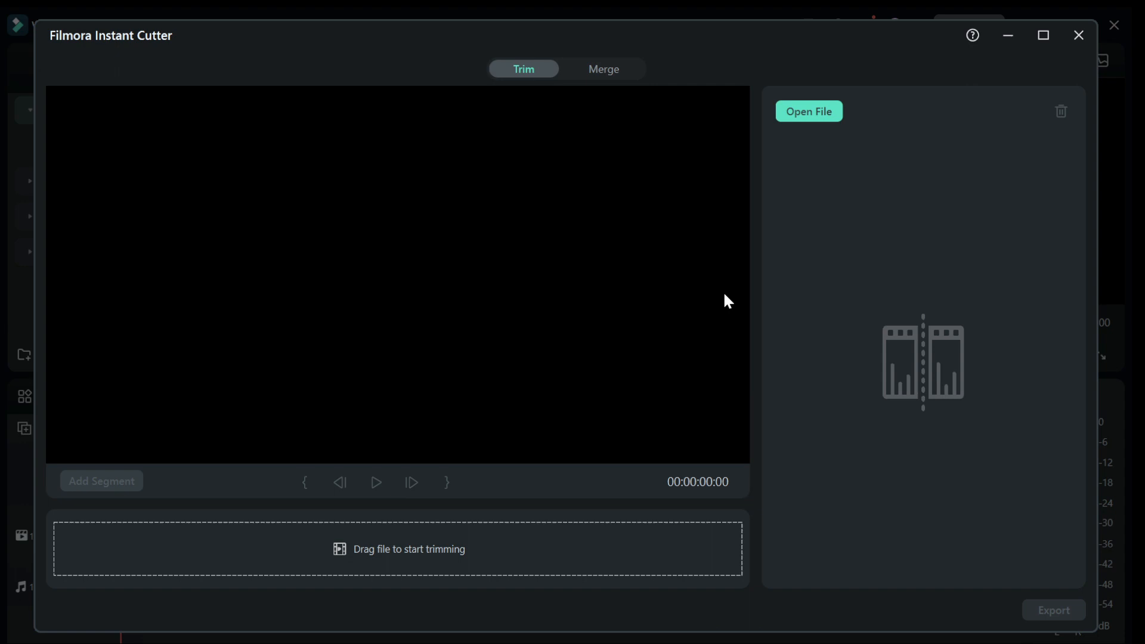
mouse_move(533, 81)
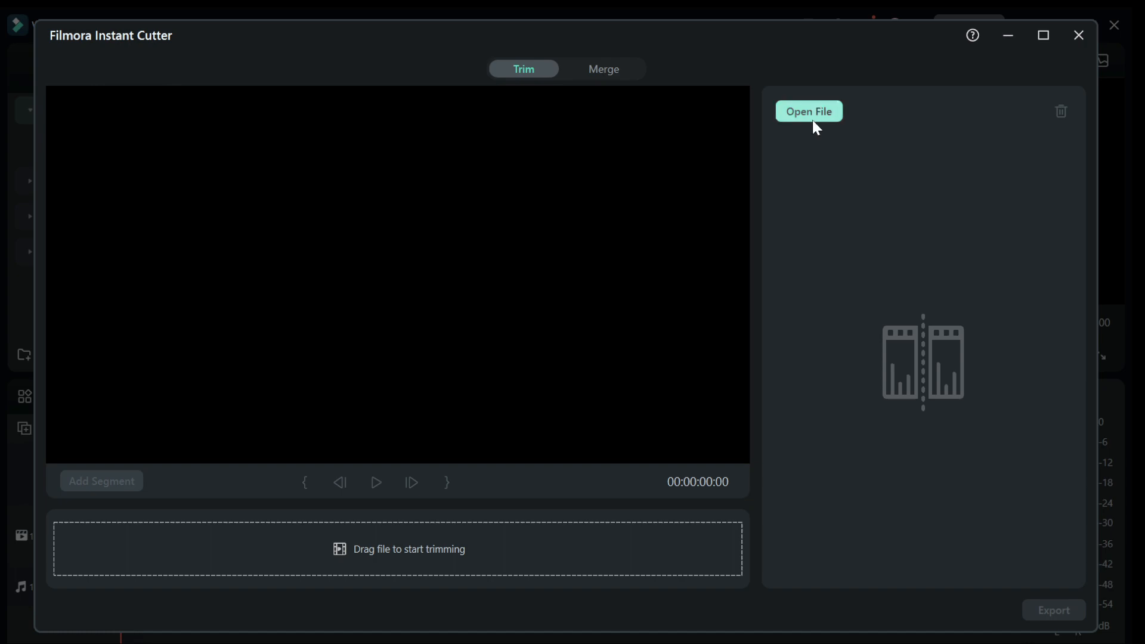
left_click(809, 111)
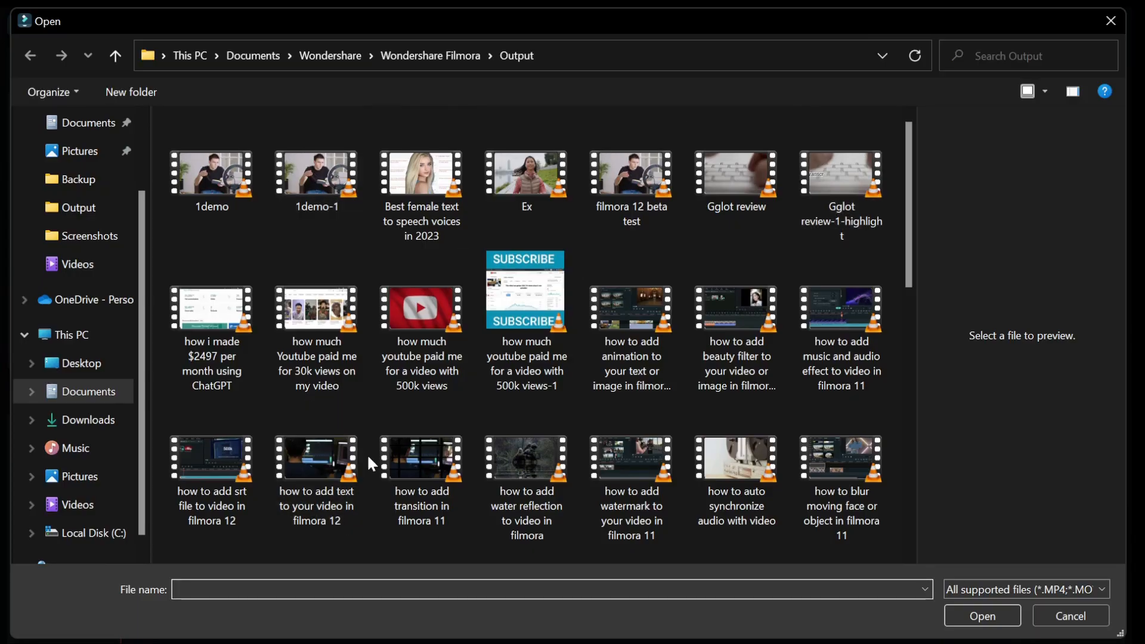
mouse_move(76, 263)
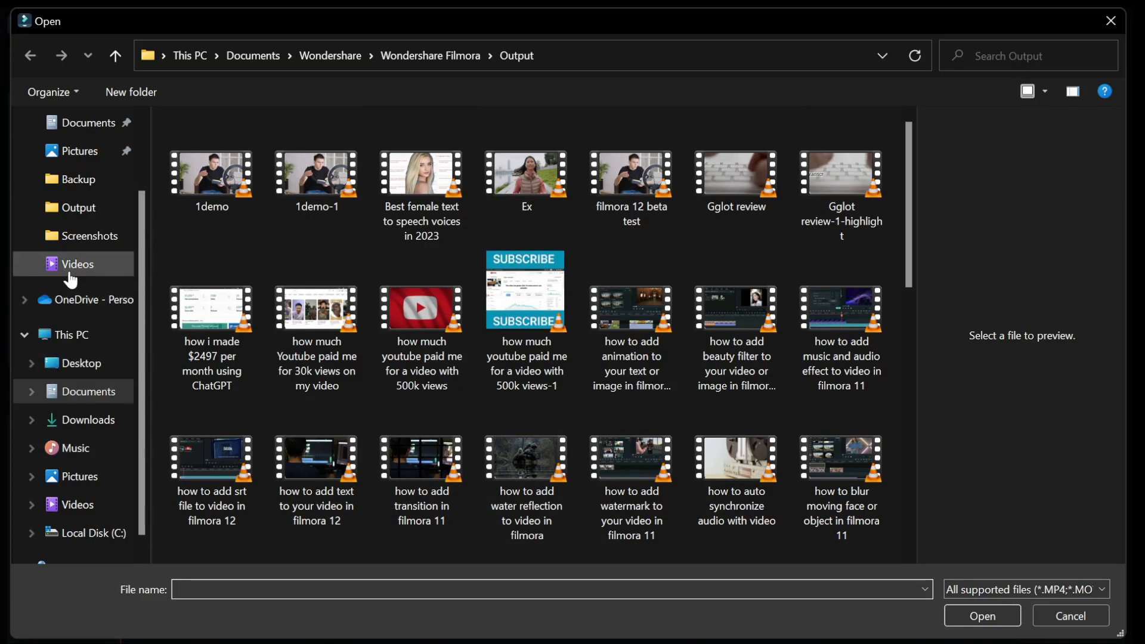
left_click(77, 264)
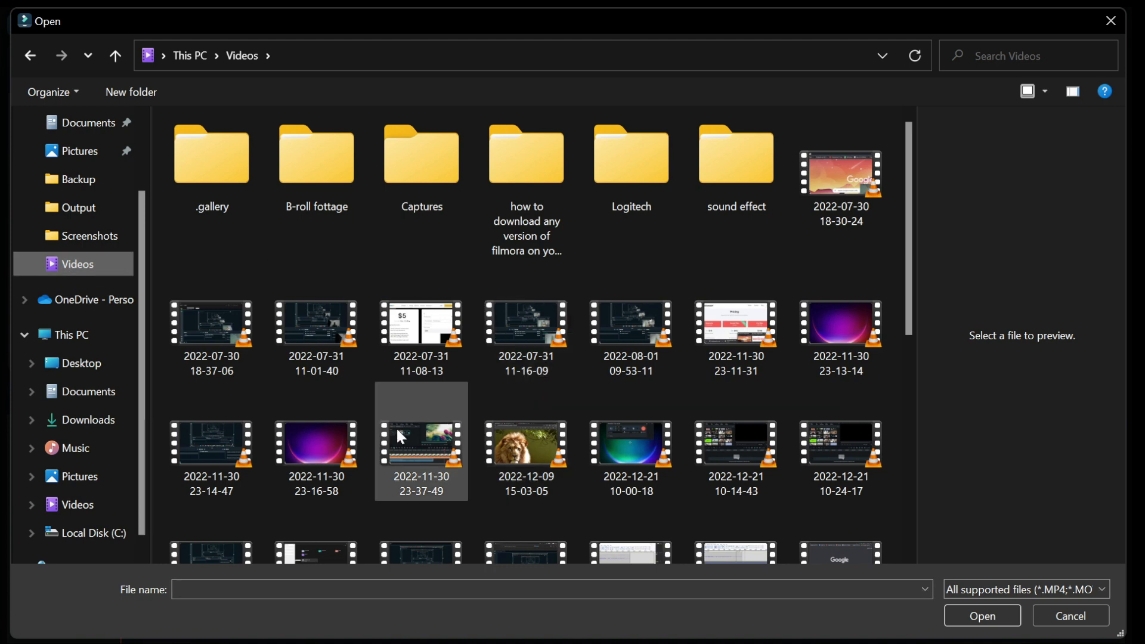
left_click(316, 443)
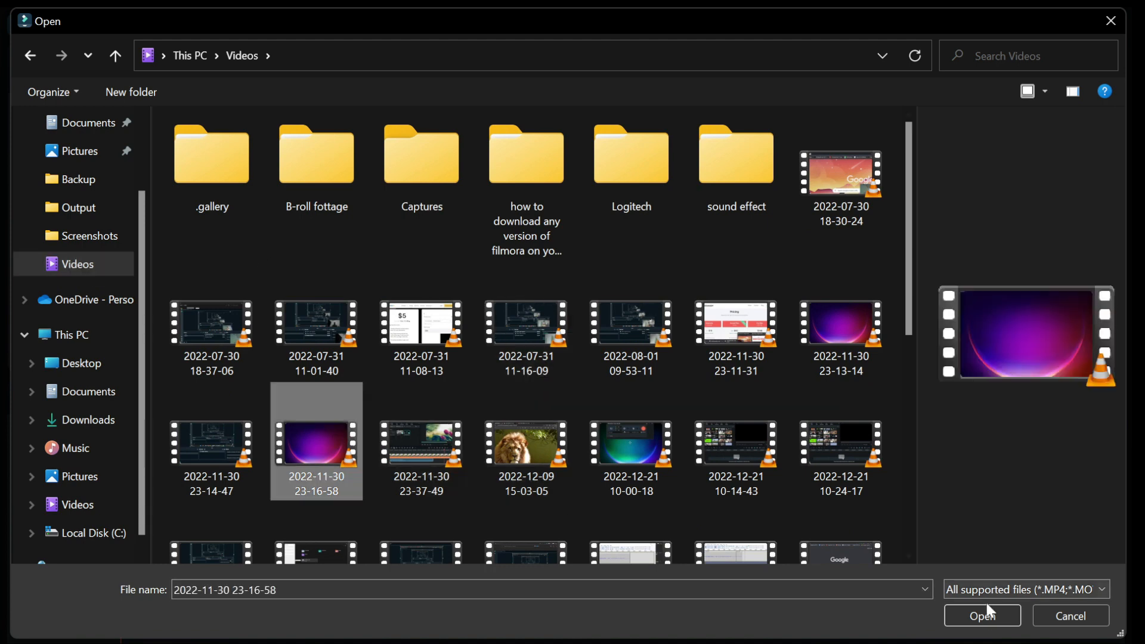
left_click(982, 615)
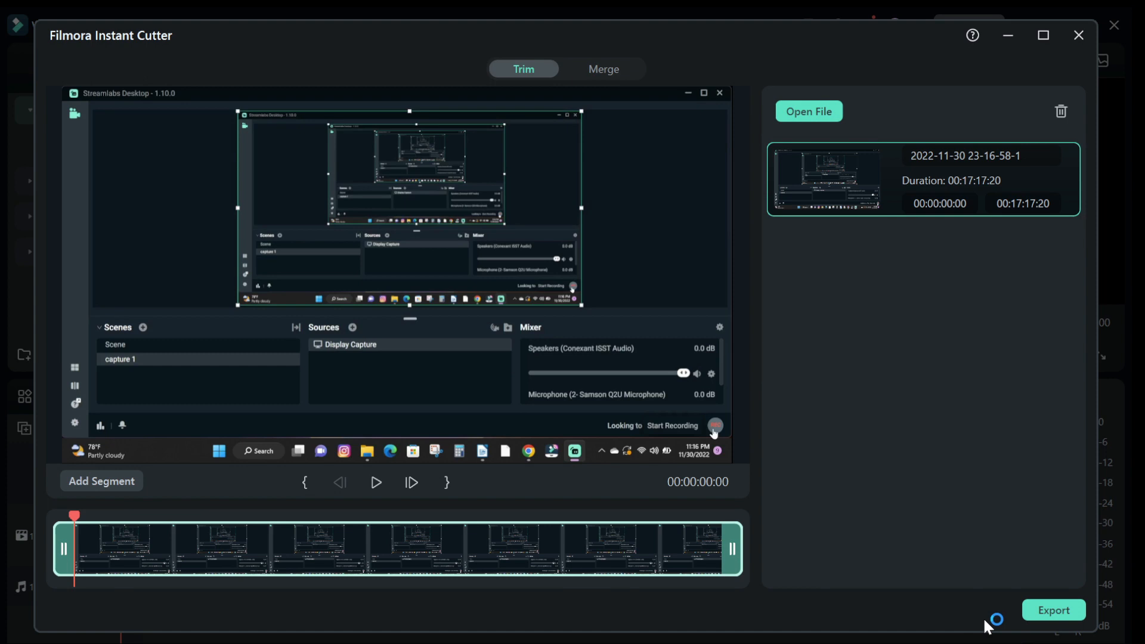
- Trim the clip to 00:03:01:13–00:15:39:26, preview it, and open export settings
left_click(375, 482)
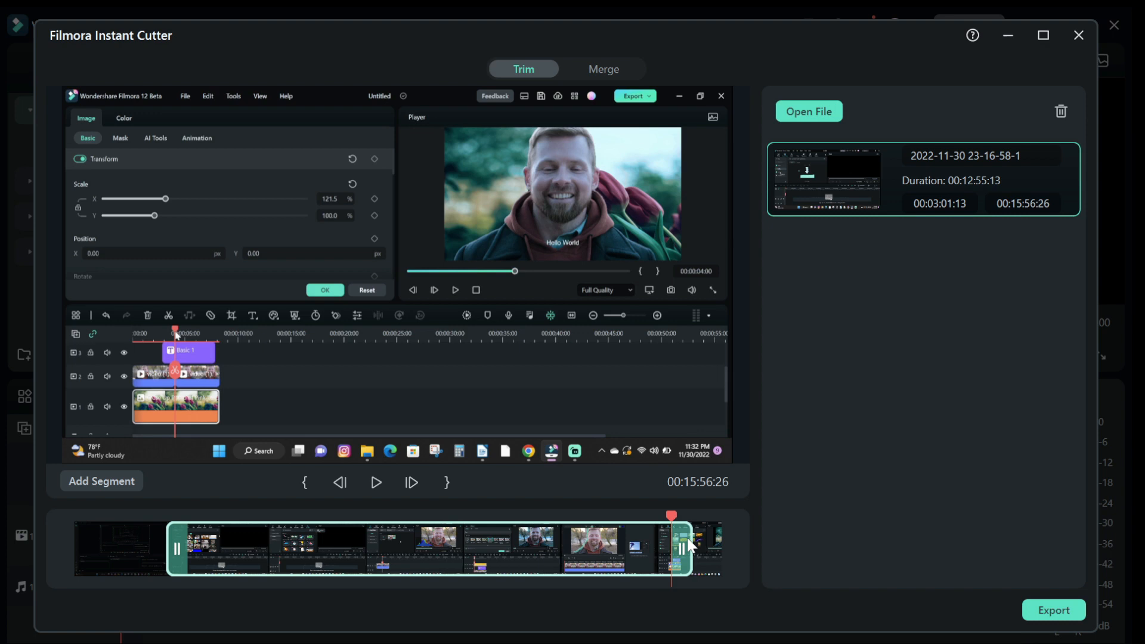
left_click(375, 482)
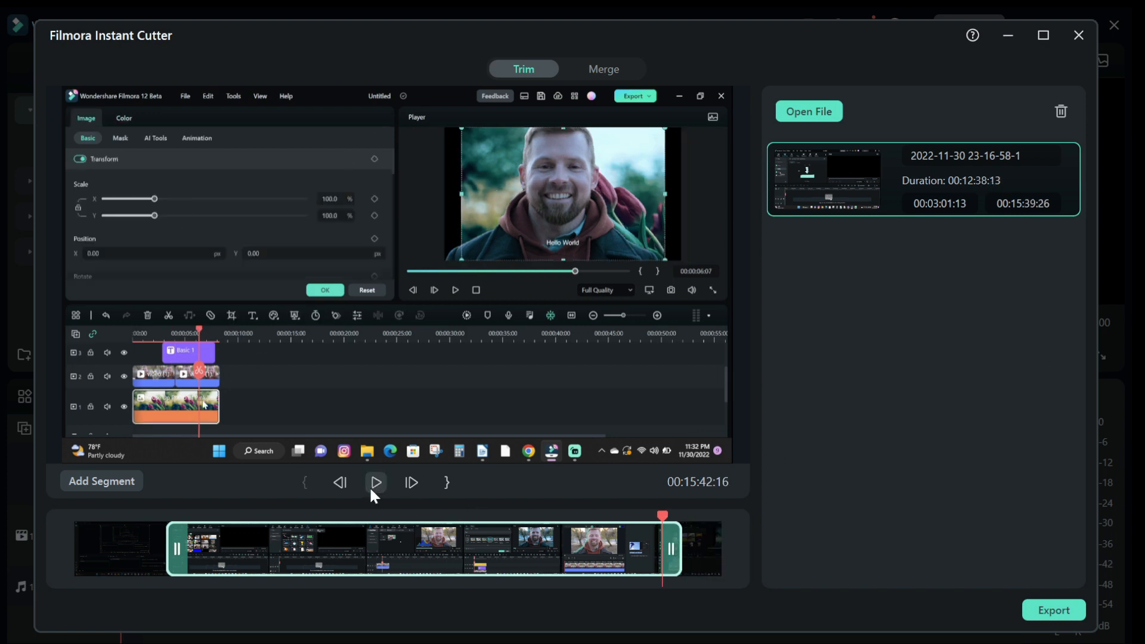
left_click(376, 482)
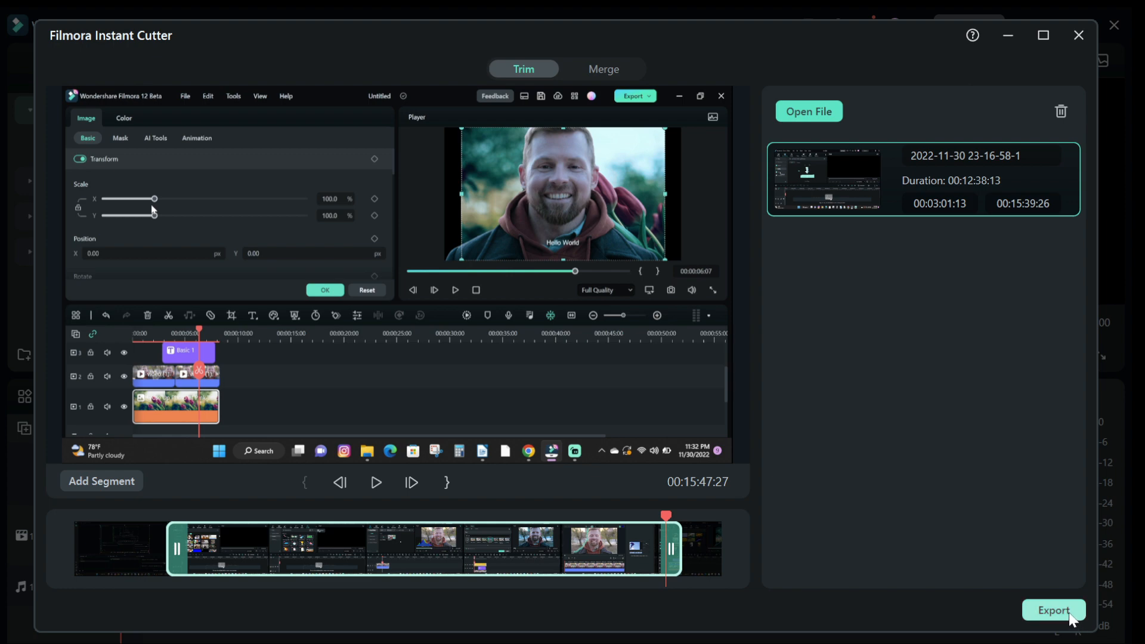
left_click(1054, 610)
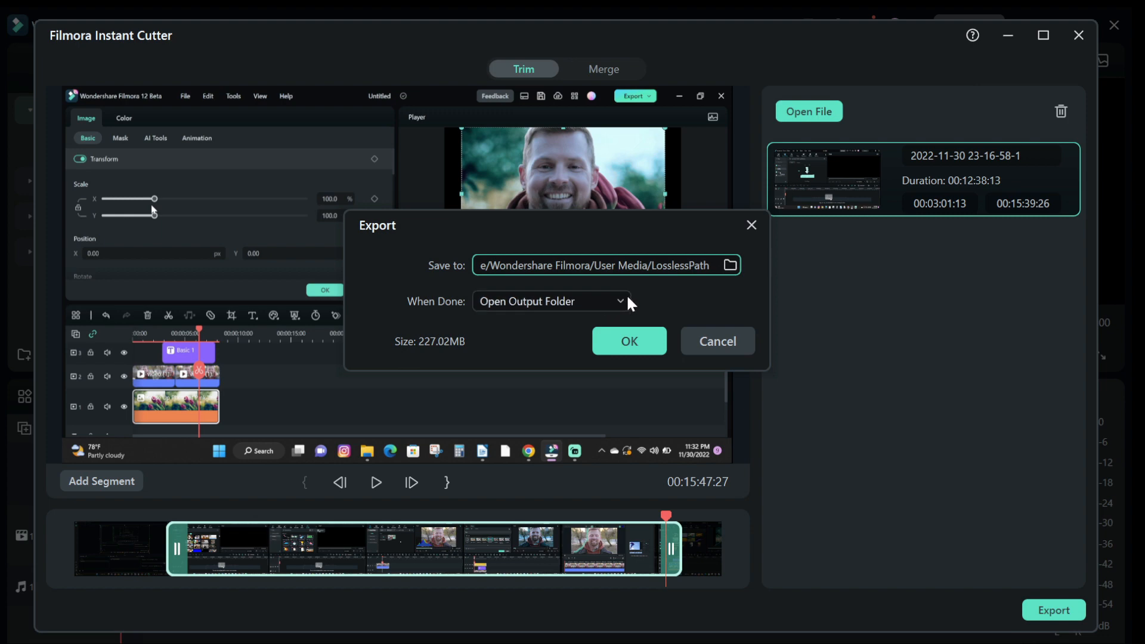
- Export the trimmed clip with When Done set to Open Output Folder
left_click(550, 301)
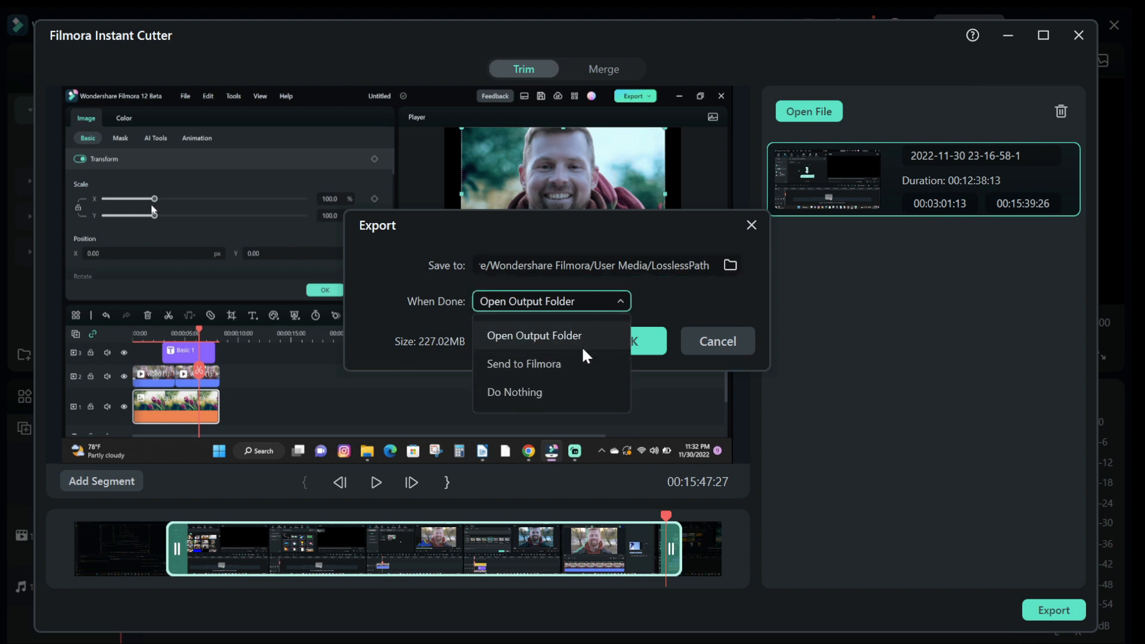
mouse_move(529, 393)
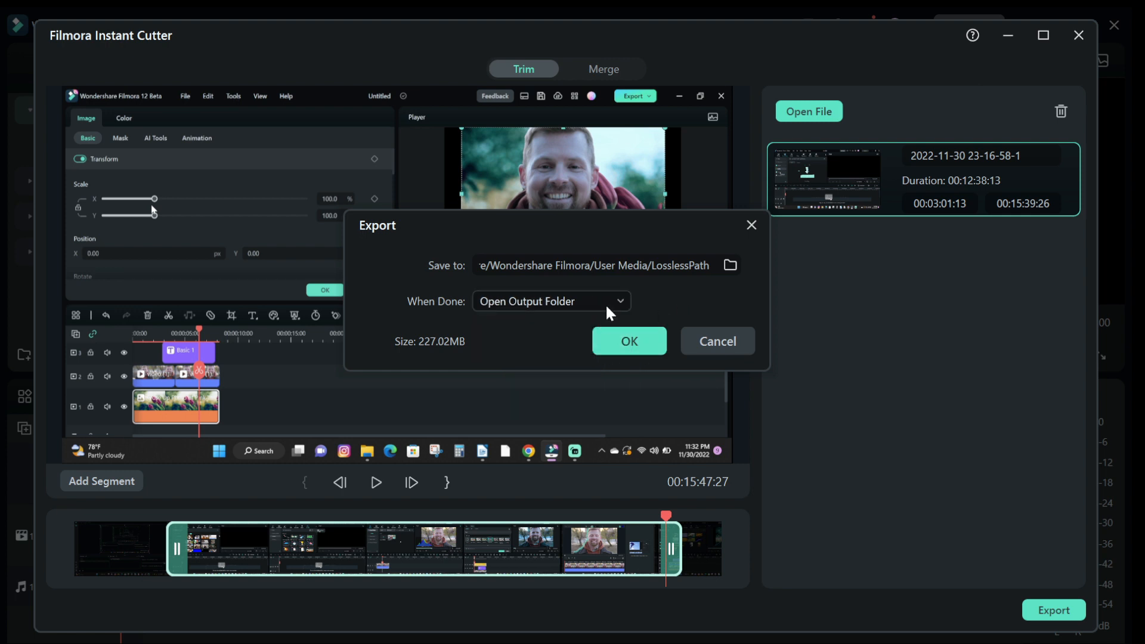
left_click(628, 341)
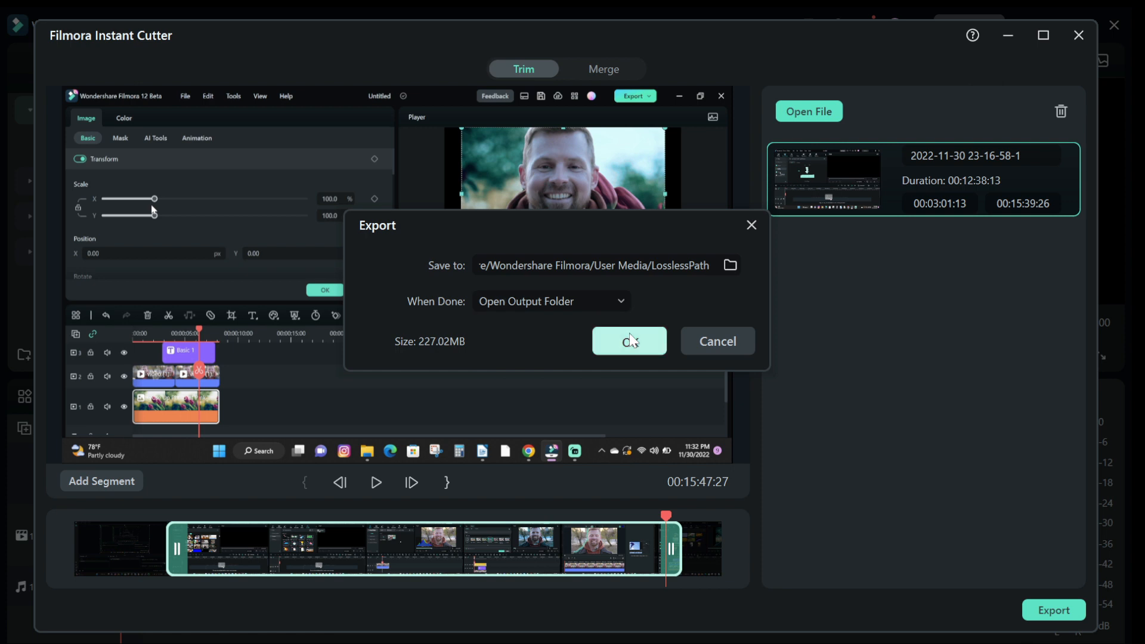
left_click(628, 341)
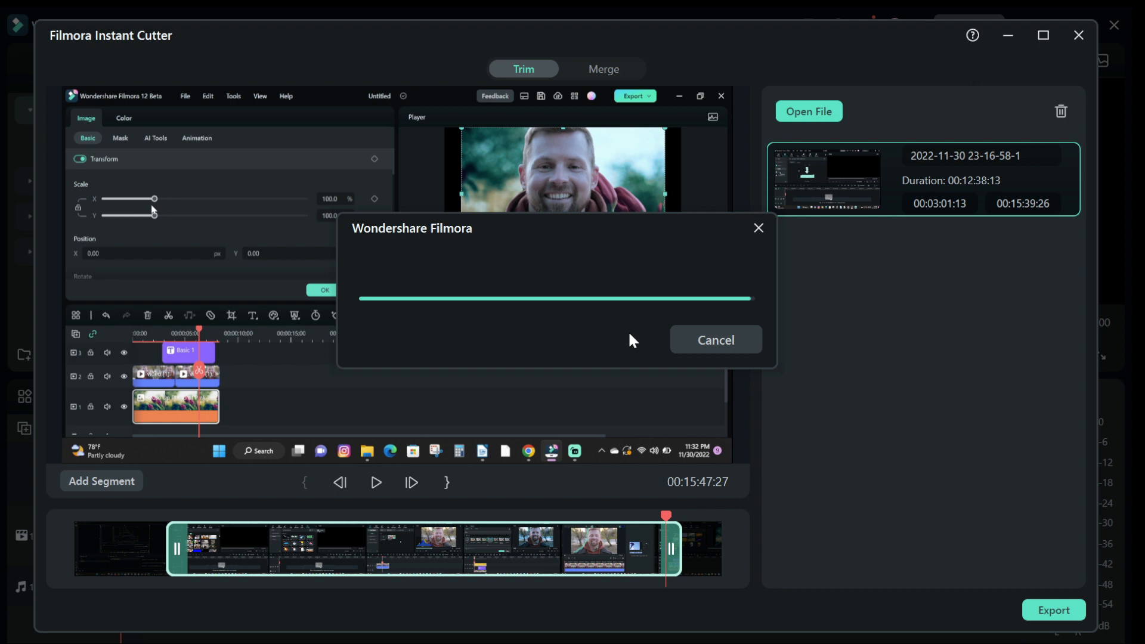
mouse_move(635, 341)
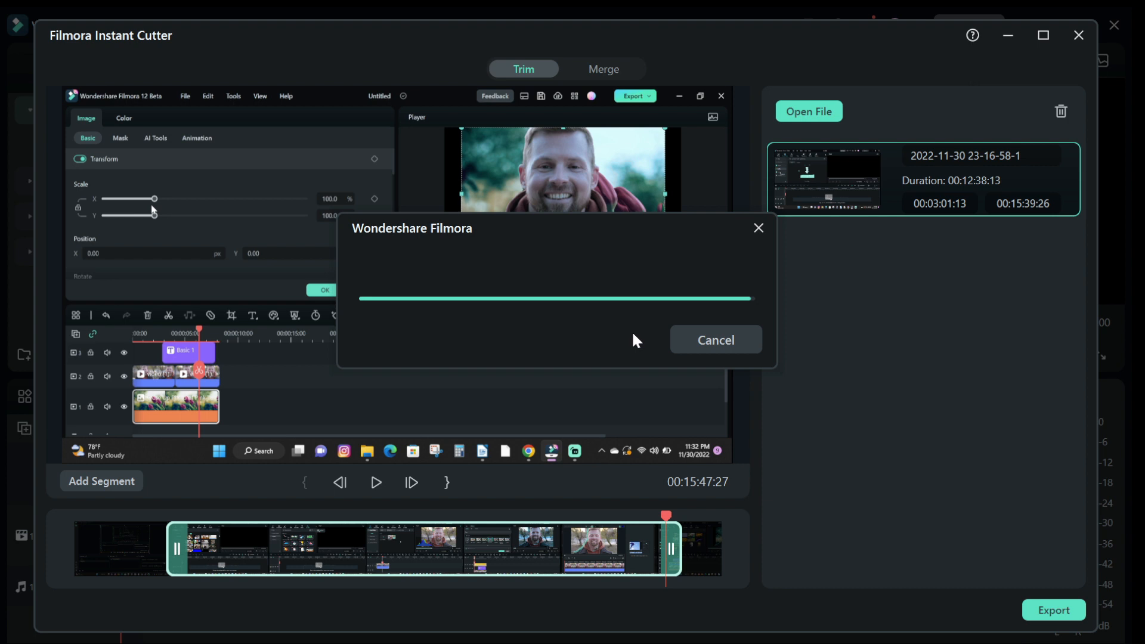
mouse_move(676, 329)
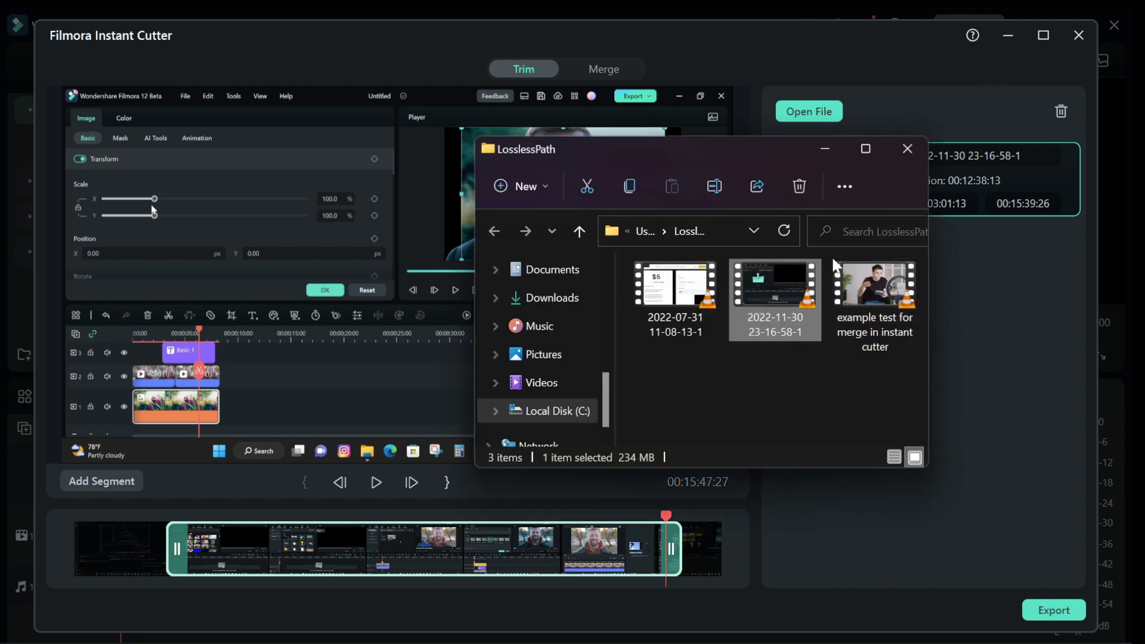
double_click(775, 285)
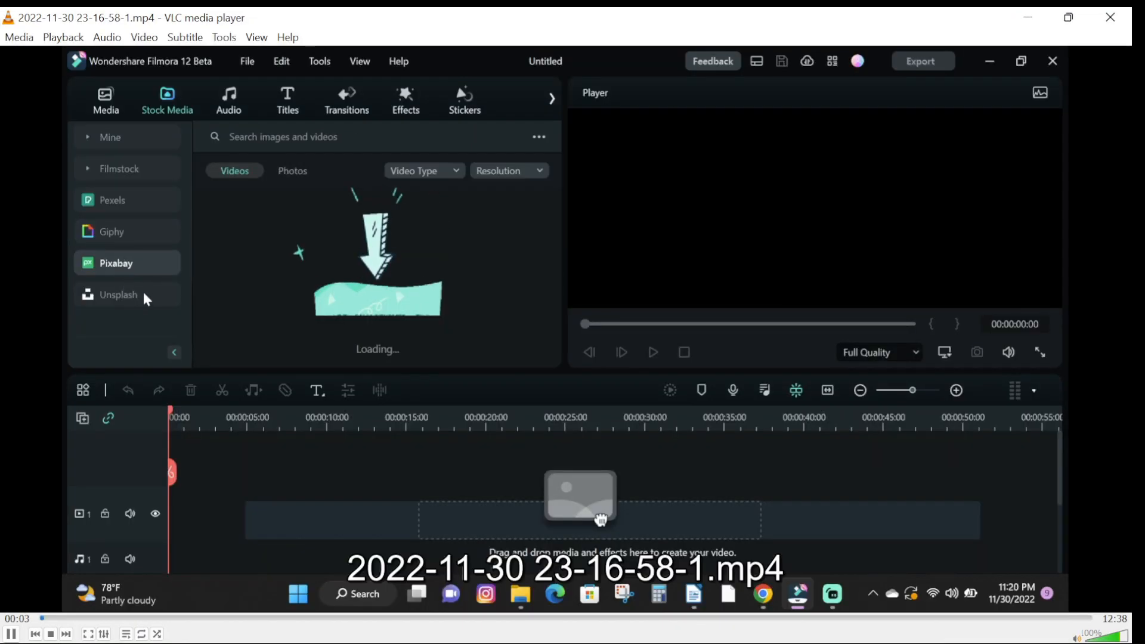
left_click(126, 294)
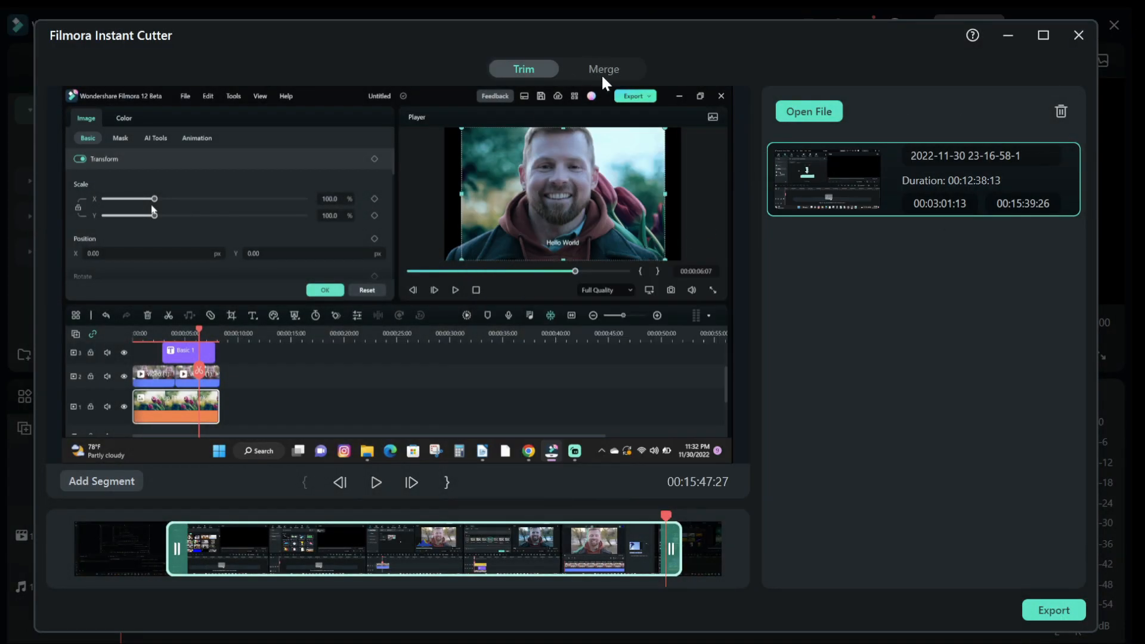
- Load 1demo and Best female text-to-speech voices into the Merge list
left_click(809, 111)
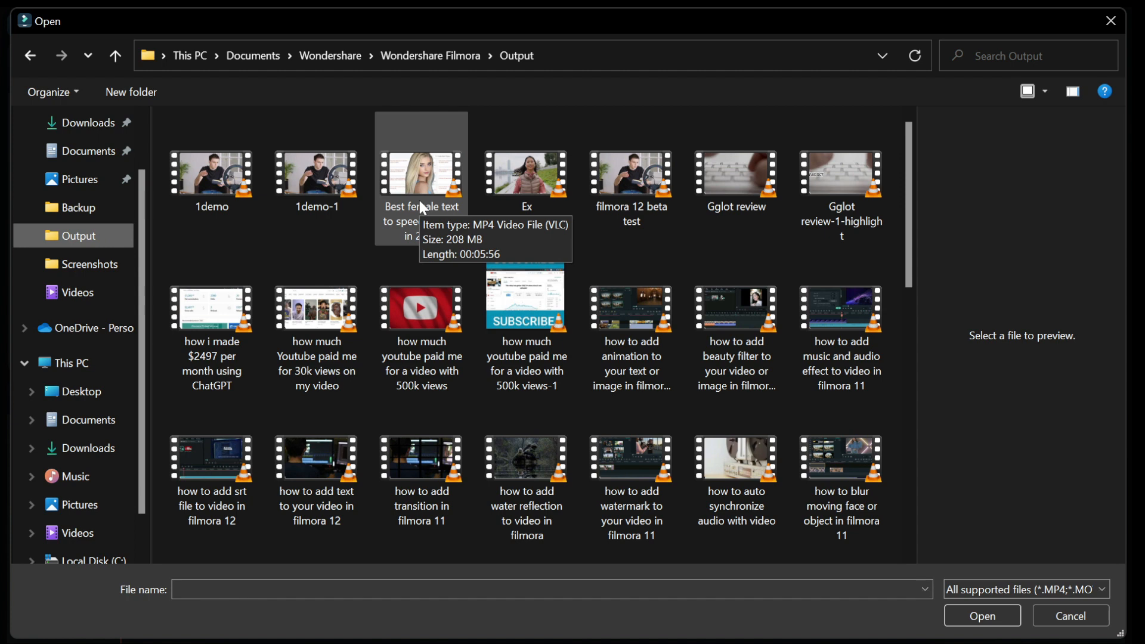
left_click(422, 174)
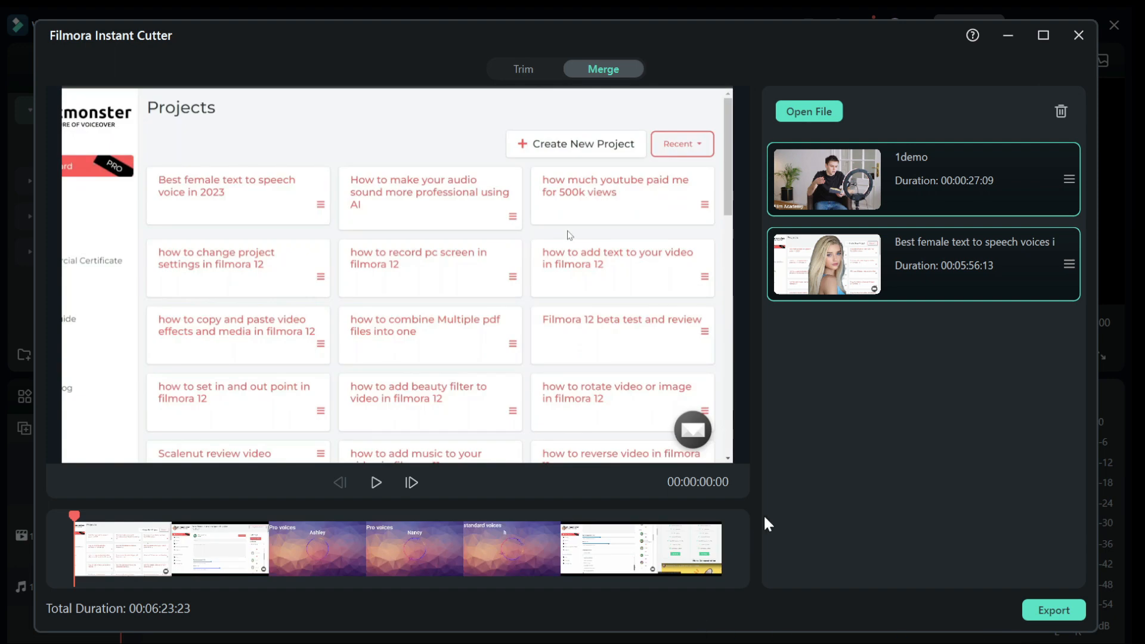
- Preview 1demo, then export the merged video as 'test file 2023'
left_click(826, 179)
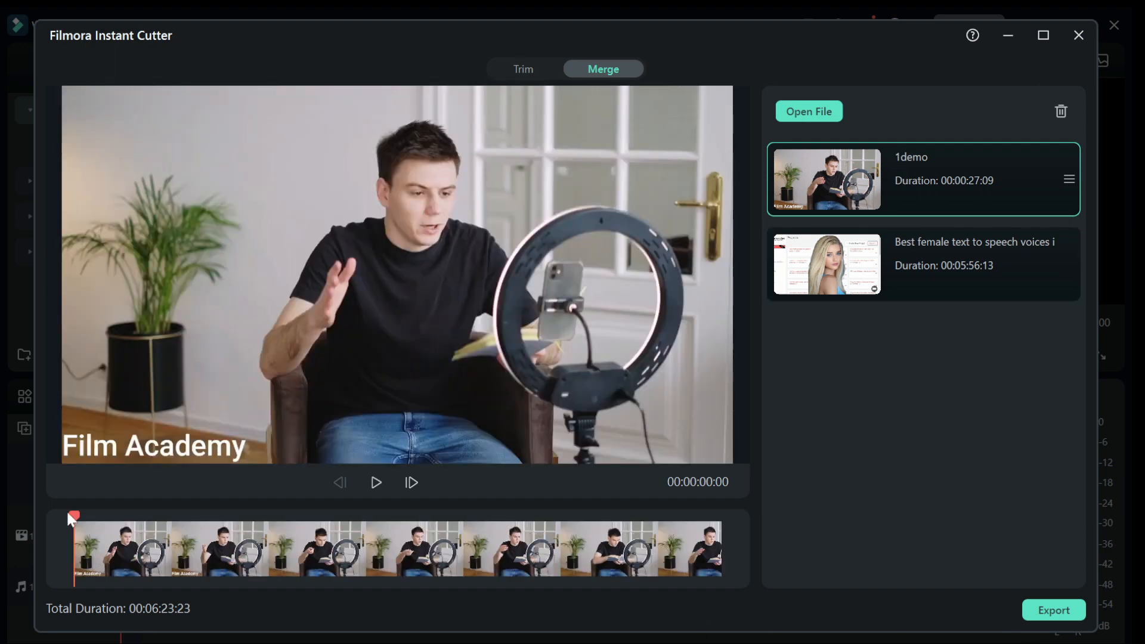
left_click(1054, 610)
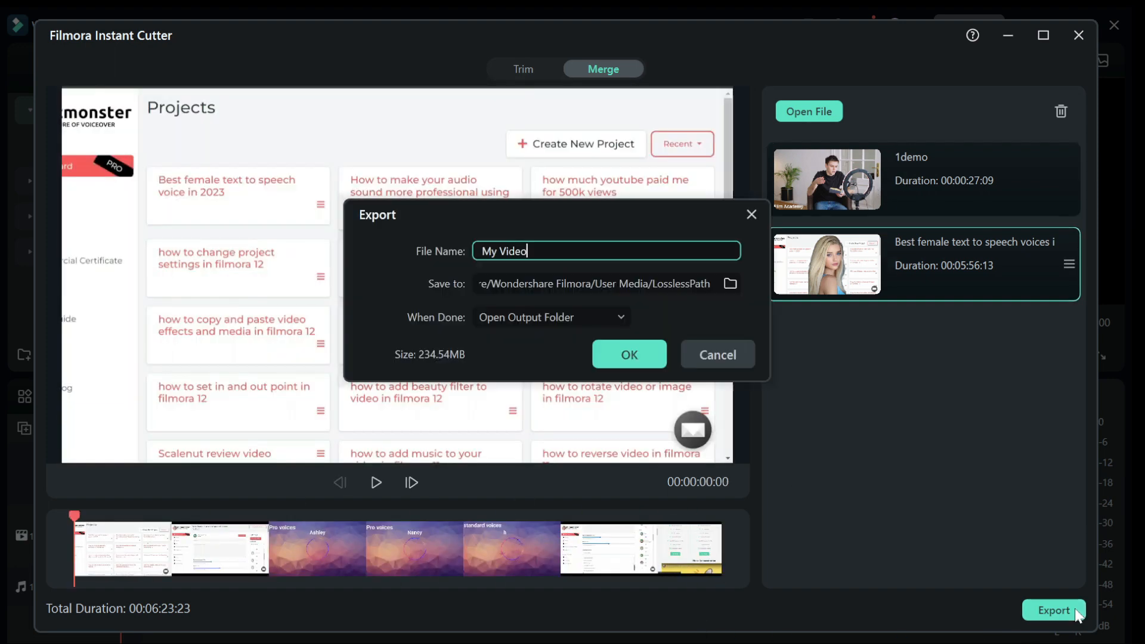
type("test file 2023")
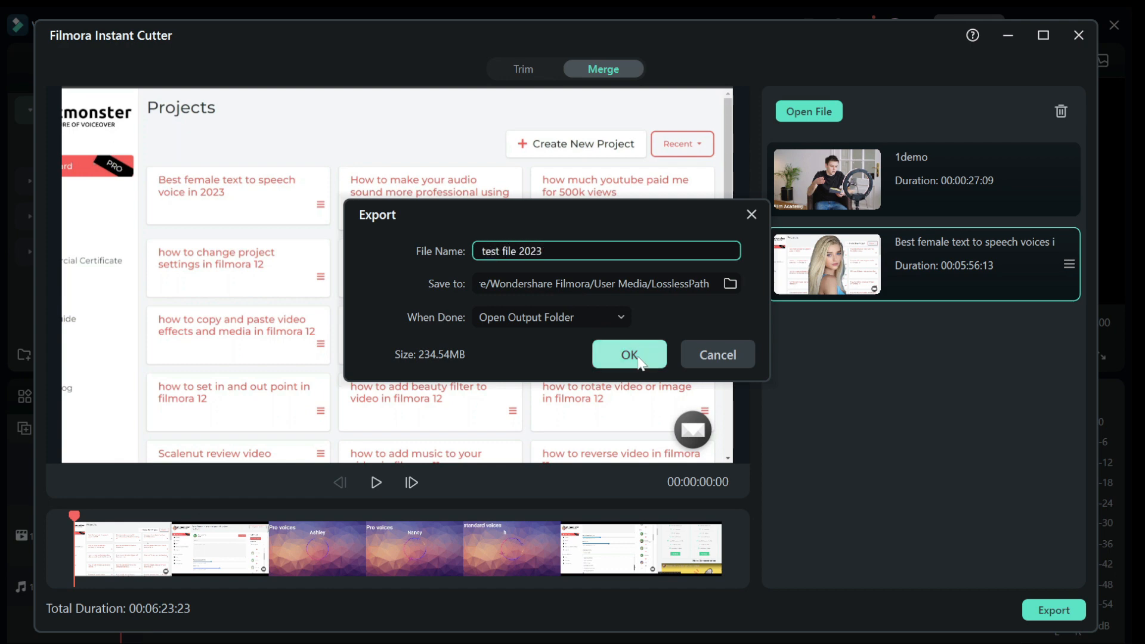
left_click(628, 354)
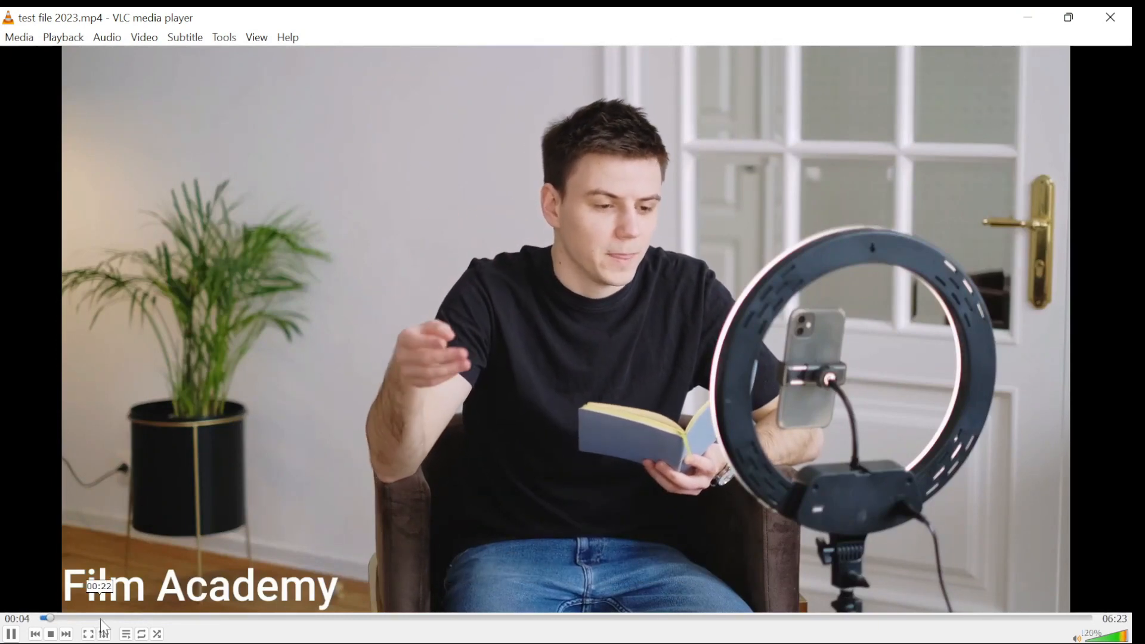
- Drag the seek bar through test file 2023.mp4 to check both joined videos
left_click_drag(48, 618, 227, 618)
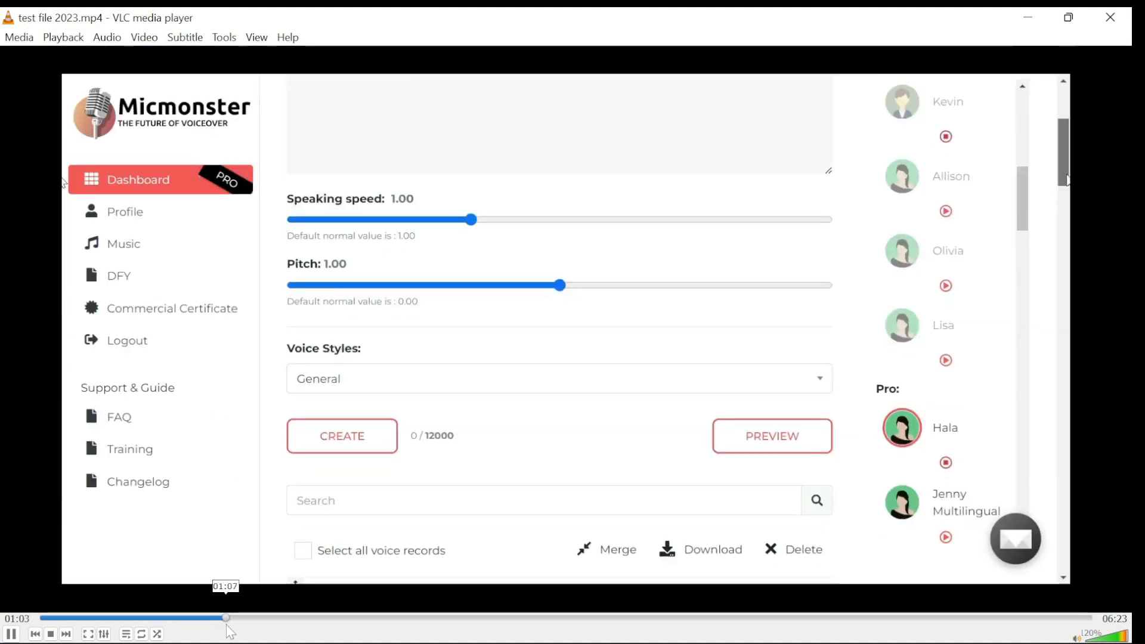
left_click_drag(225, 618, 336, 618)
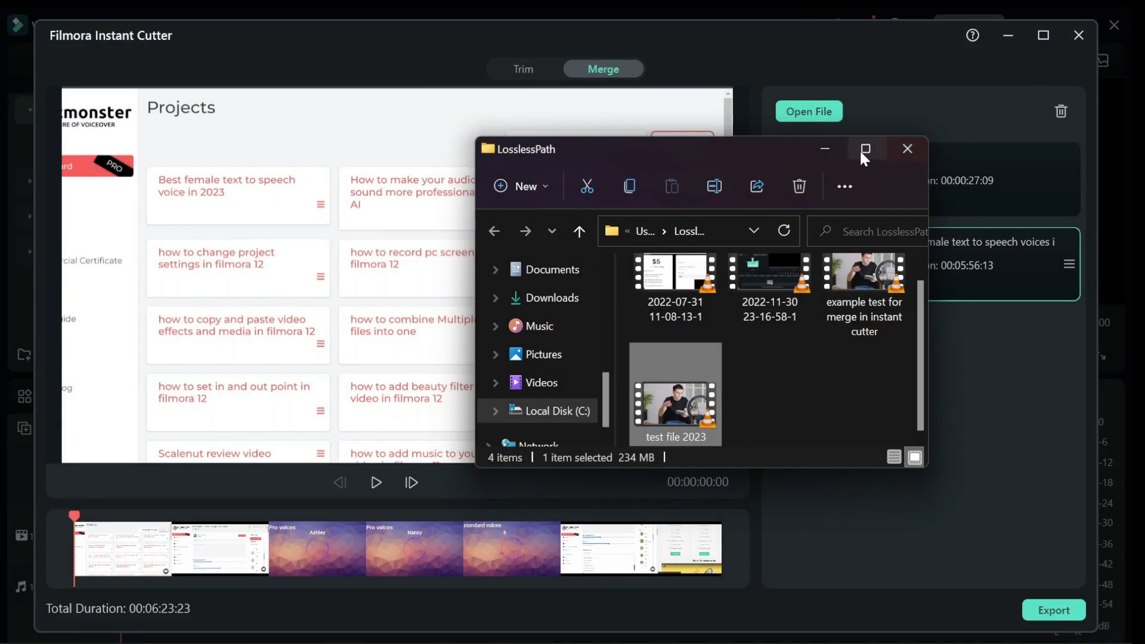
- Close the LosslessPath folder window and the Instant Cutter window
left_click(908, 148)
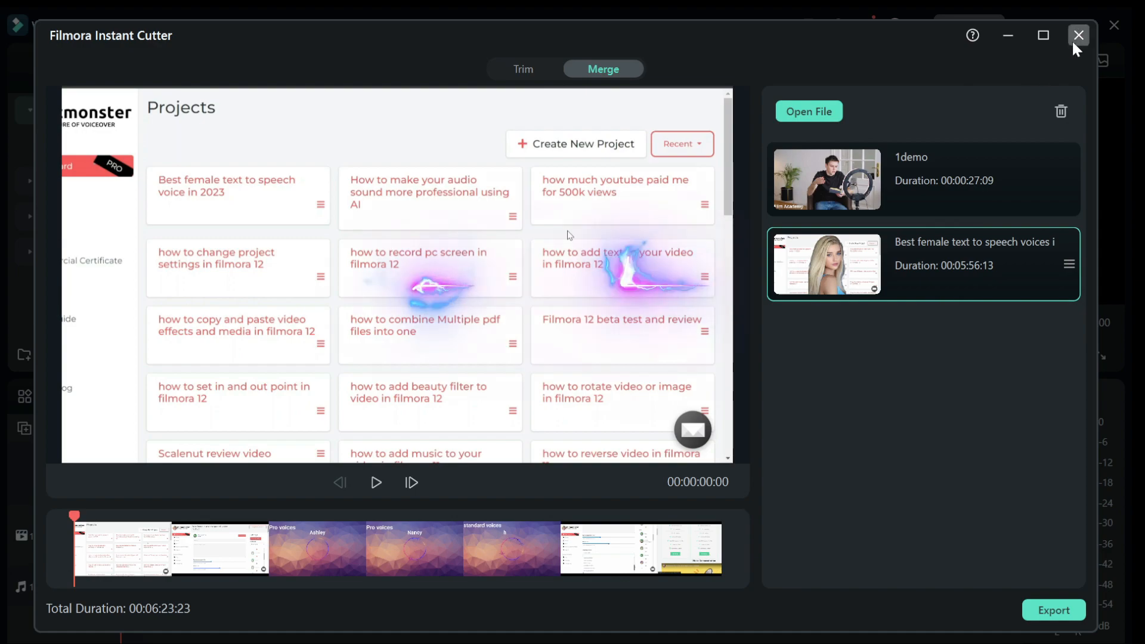
left_click(1080, 35)
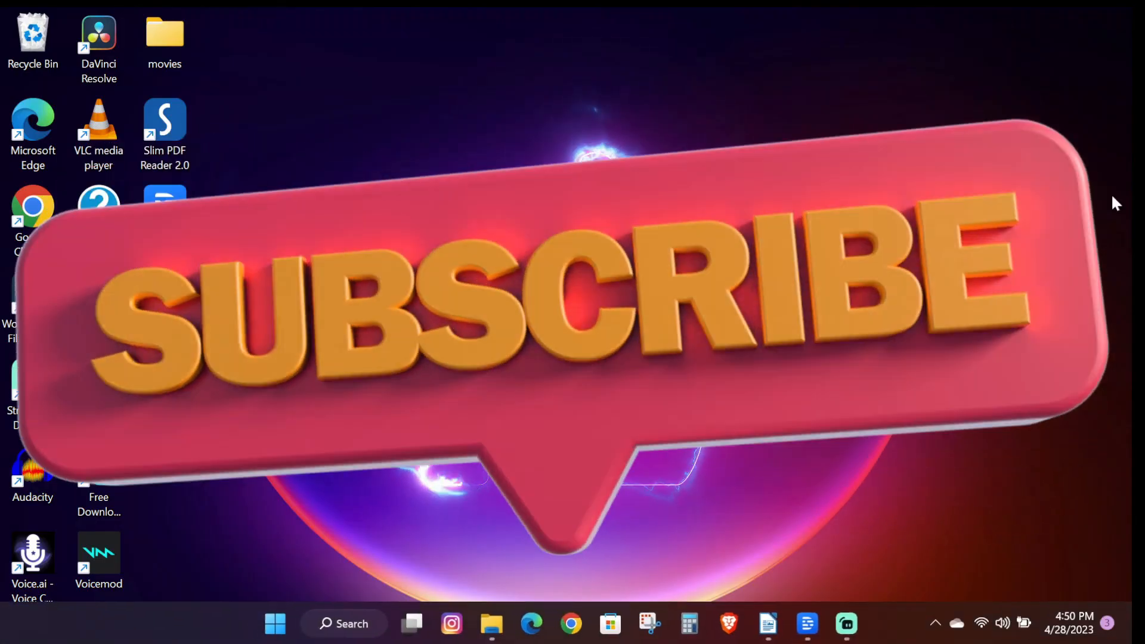